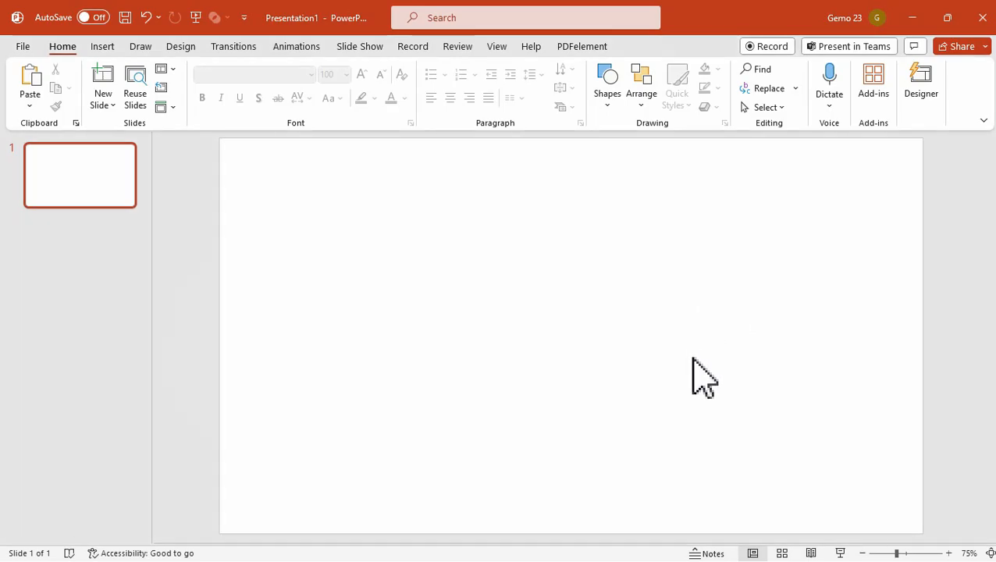
mouse_move(632, 318)
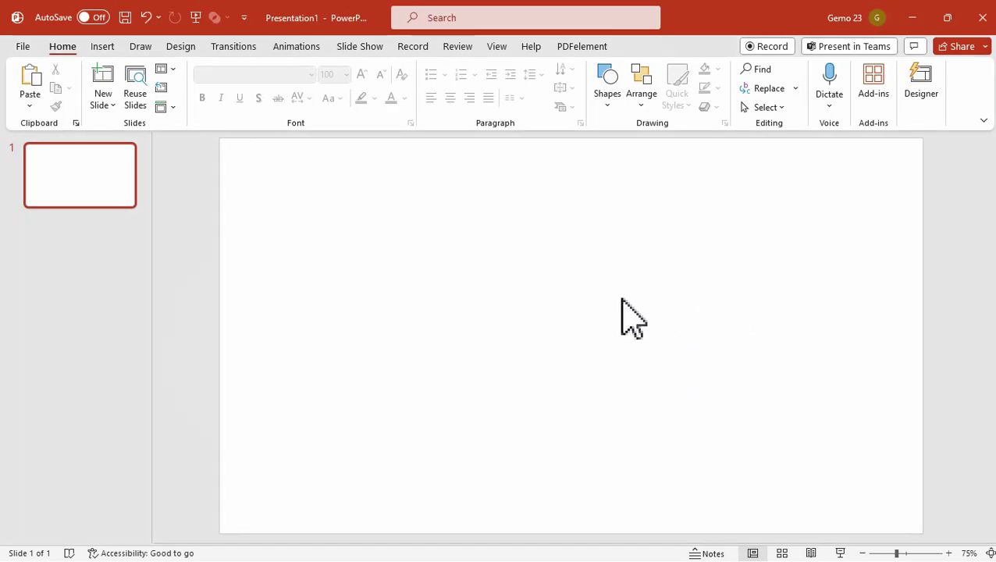
mouse_move(117, 71)
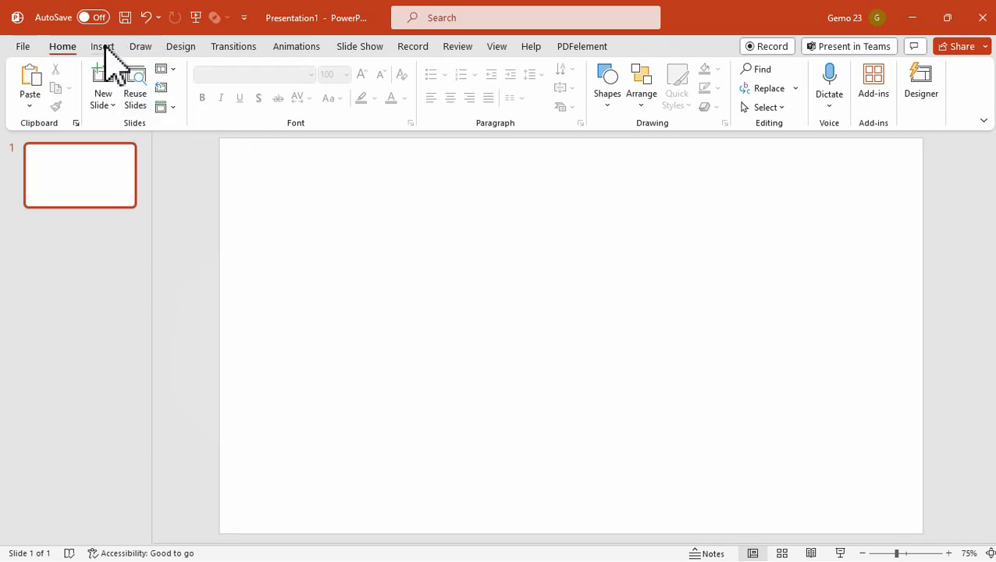
Step: Draw a wide text box across the upper part of the blank slide
left_click(102, 46)
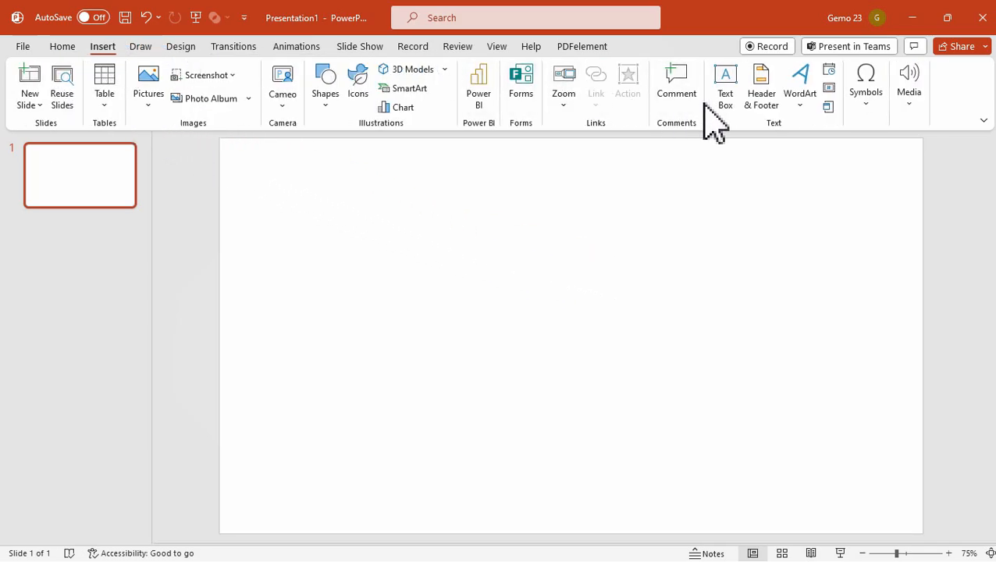
left_click(725, 82)
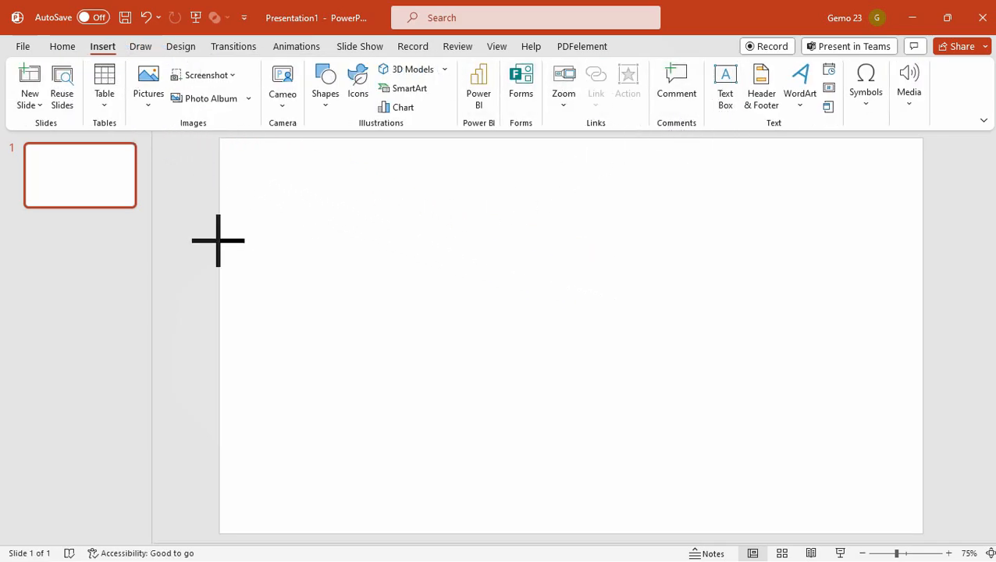
left_click_drag(219, 237, 922, 431)
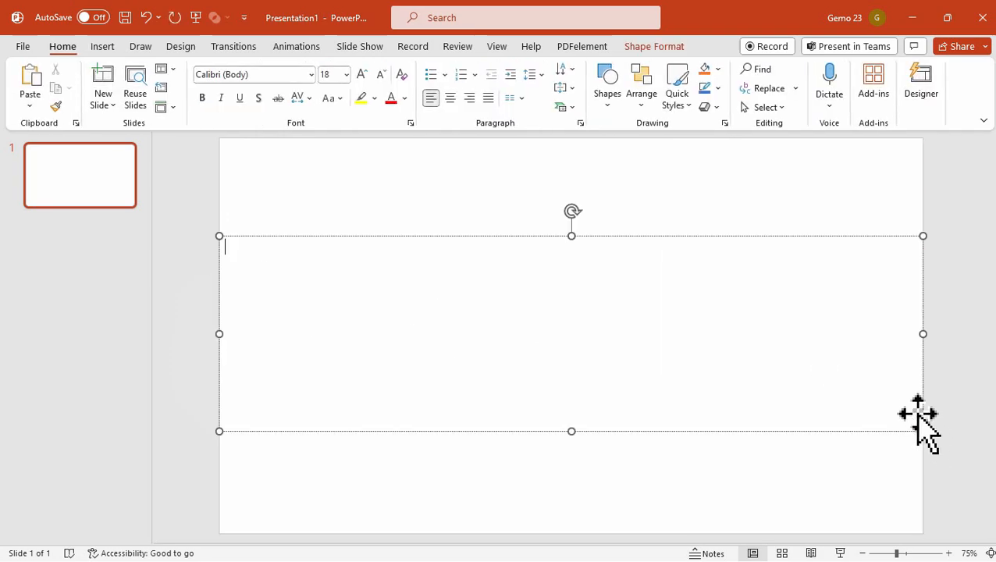
mouse_move(367, 277)
type("-------")
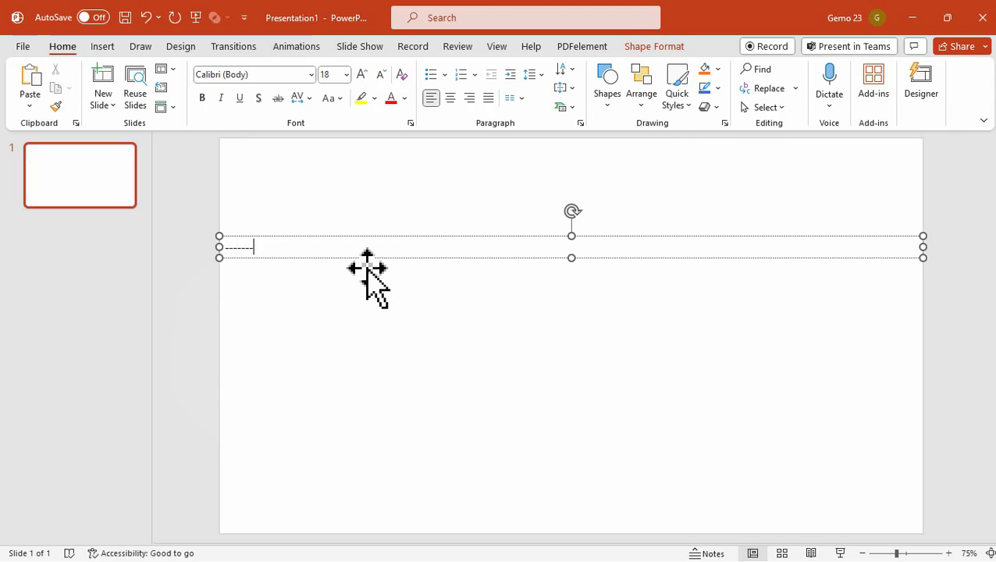
mouse_move(250, 245)
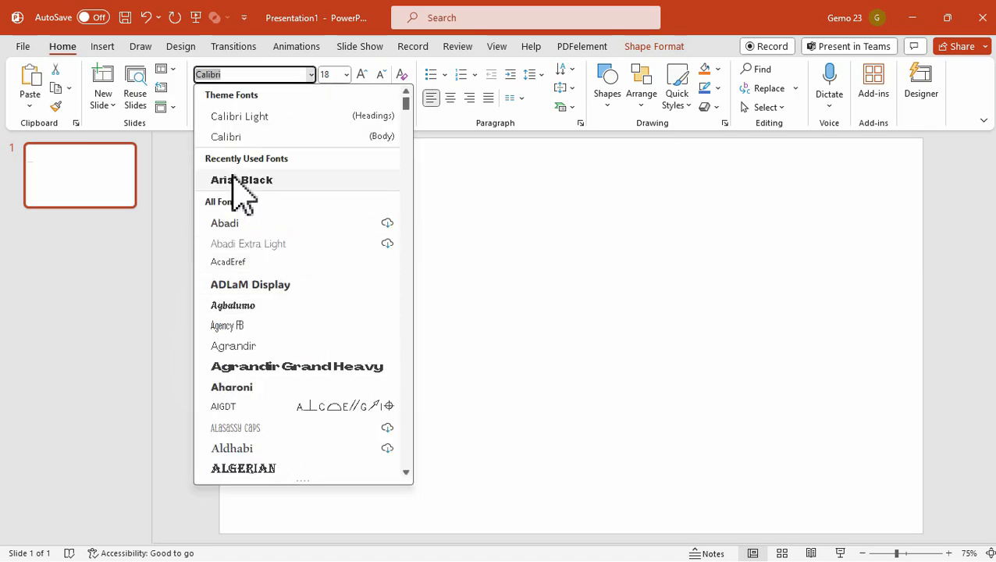
Step: Set the dashes in Arial Black and apply the Deflate warp transform
left_click(241, 179)
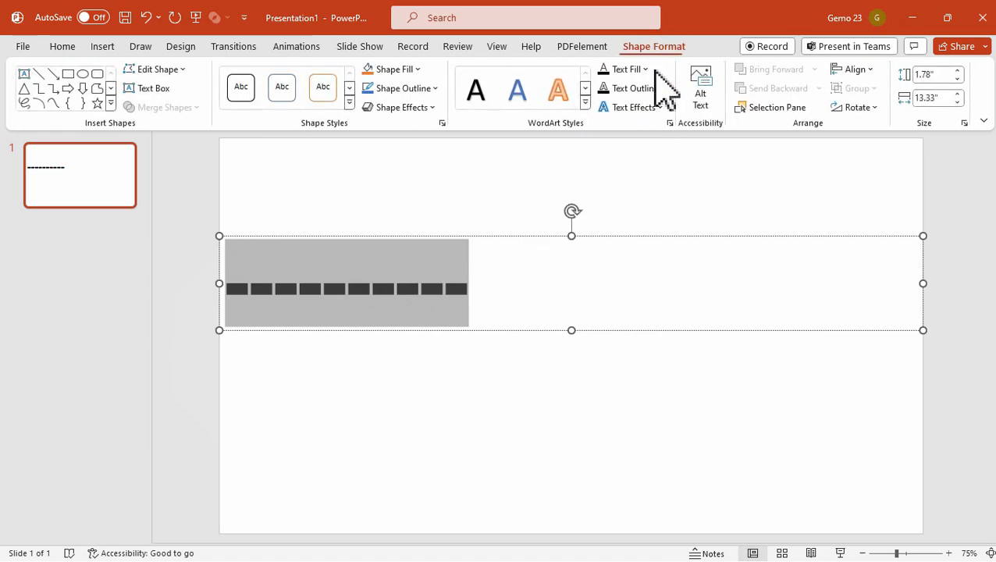
left_click(630, 107)
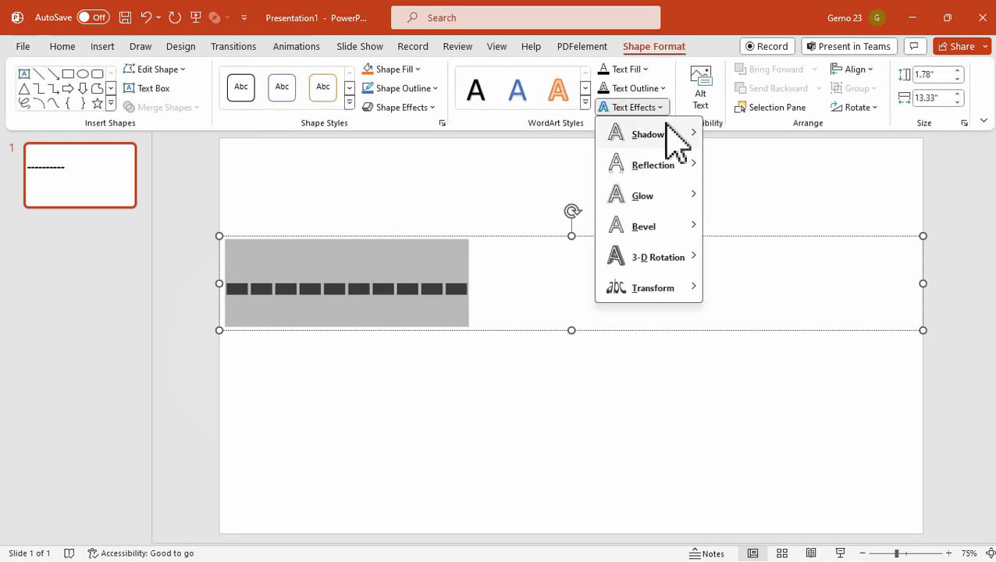
left_click(652, 287)
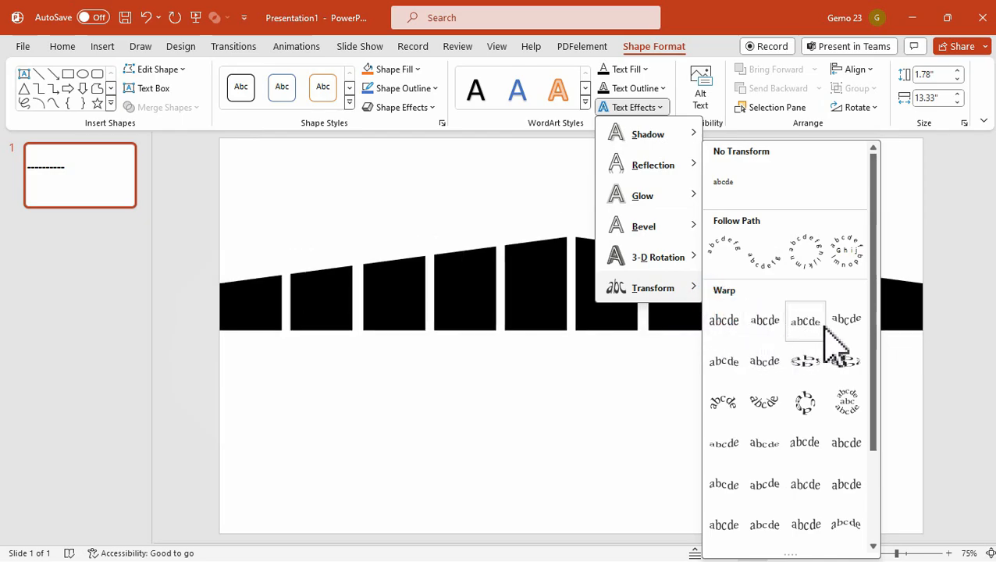
mouse_move(765, 402)
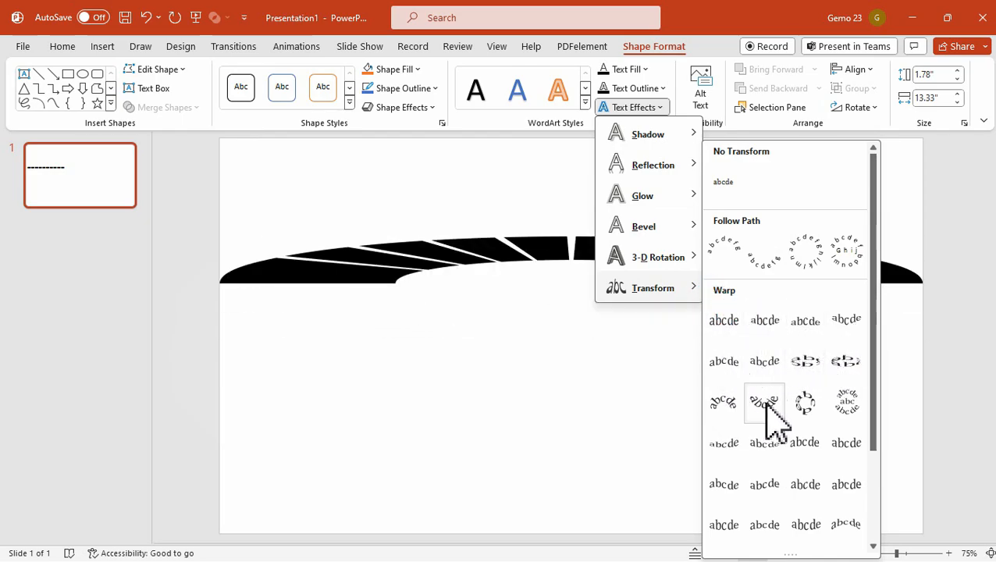
mouse_move(764, 524)
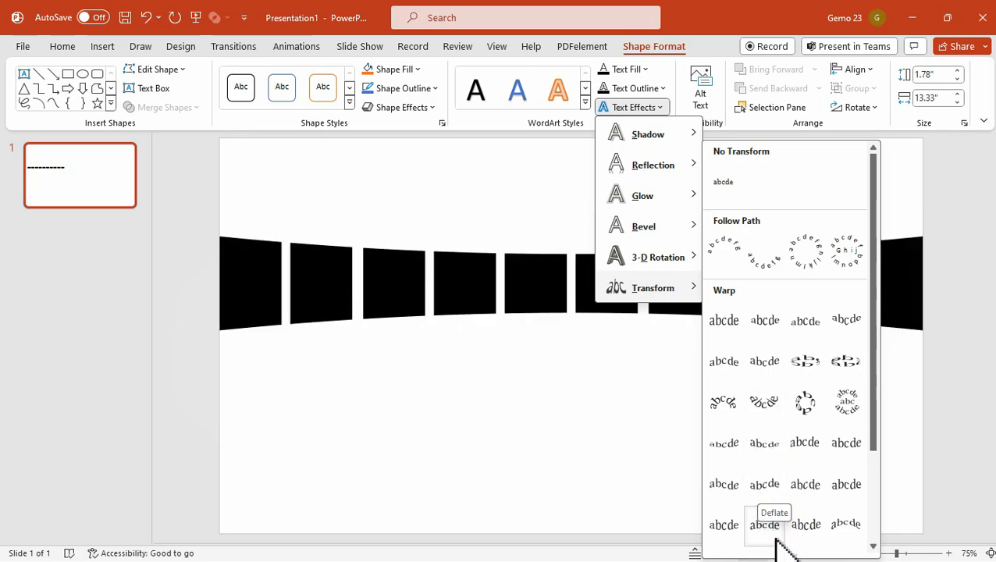
left_click(763, 525)
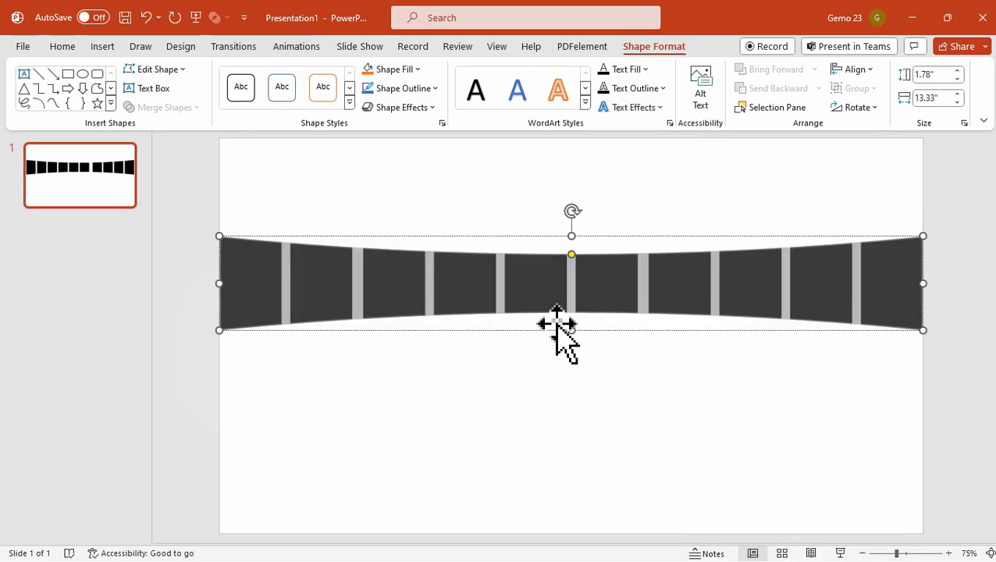
Step: Stretch the warped band to about 5 inches tall, slightly wider
left_click_drag(571, 329, 571, 424)
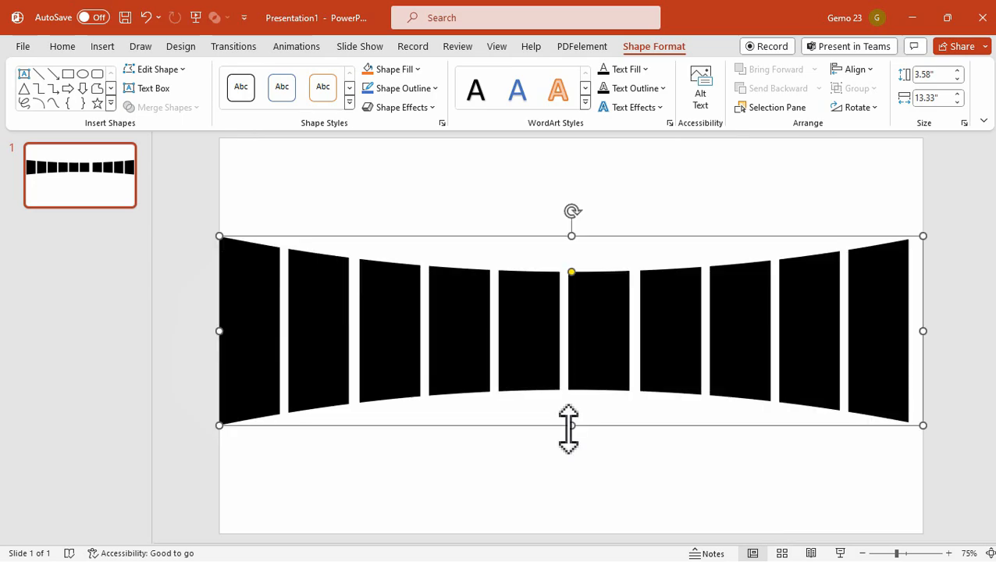
left_click_drag(571, 236, 571, 213)
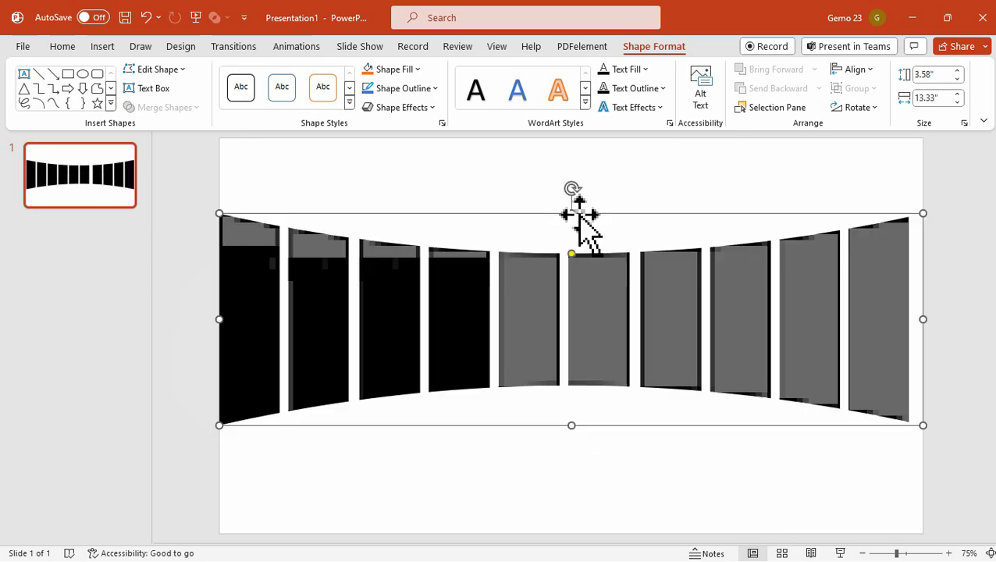
left_click_drag(578, 215, 805, 226)
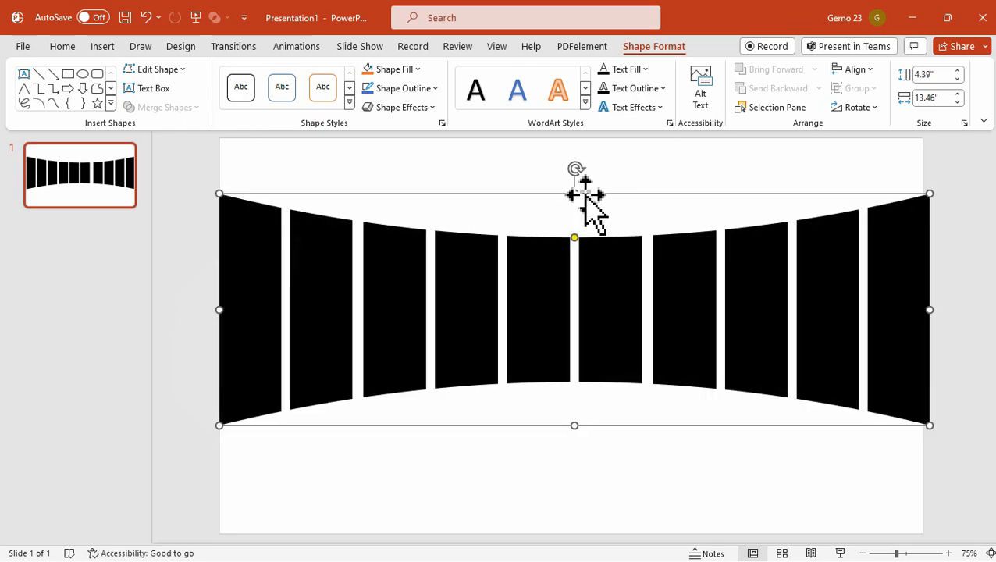
mouse_move(575, 426)
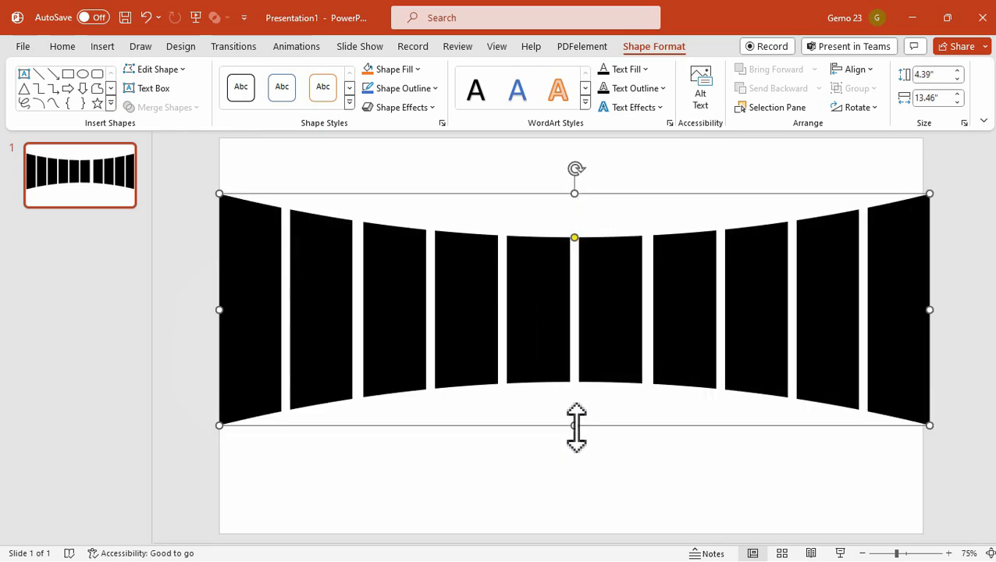
left_click_drag(574, 425, 575, 459)
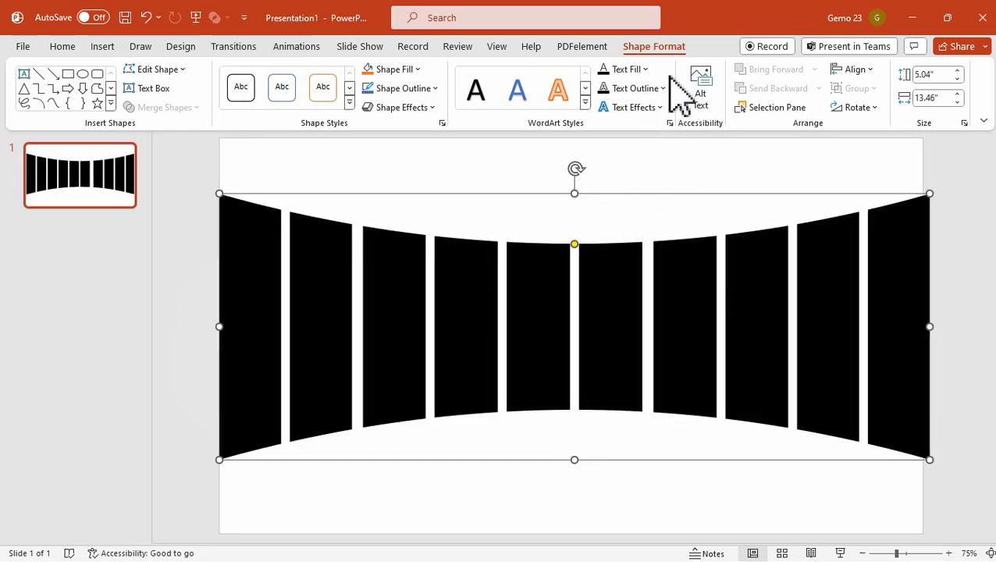
left_click(851, 69)
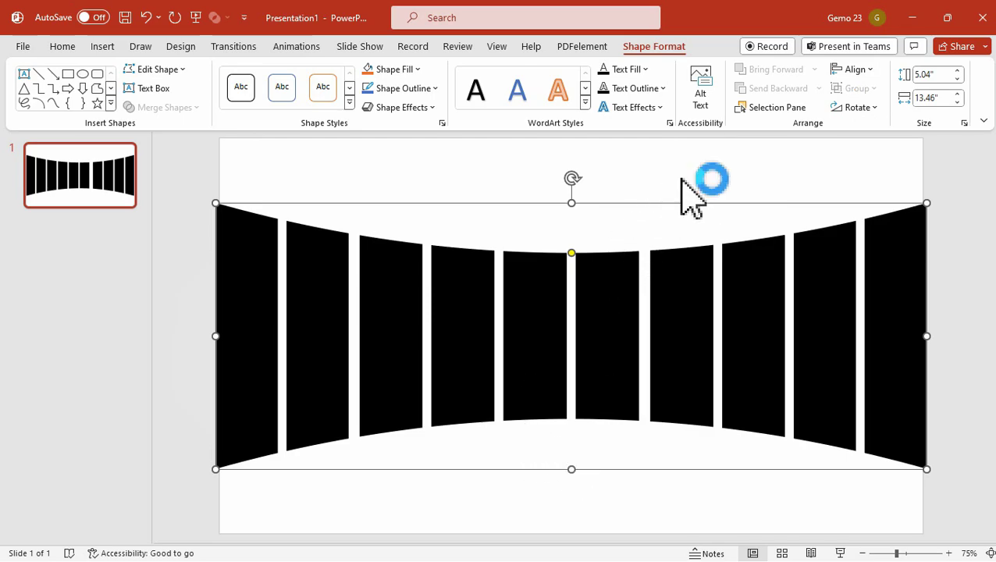
Step: Give the strips a picture text fill using the ocean photo from a file
left_click(63, 46)
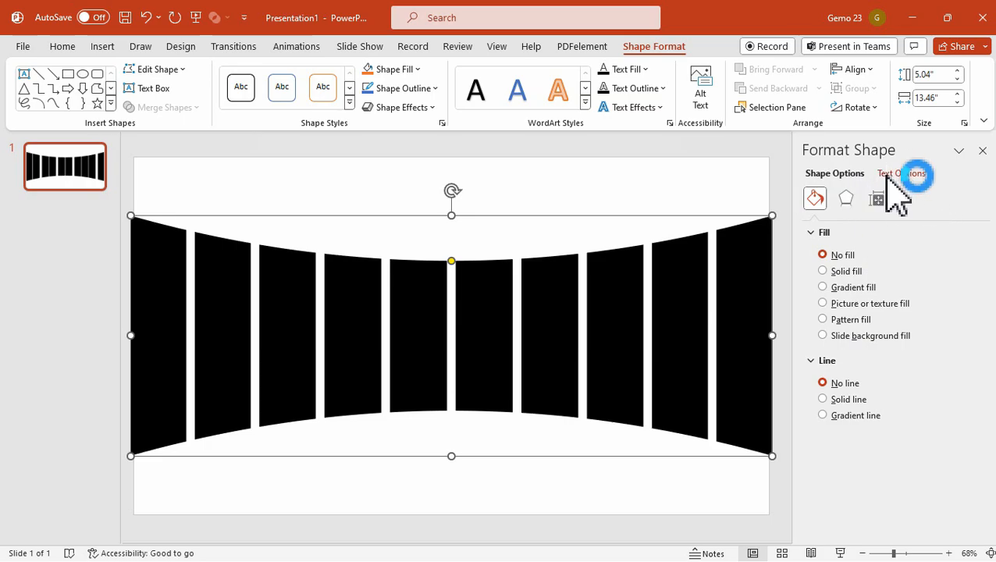
left_click(900, 173)
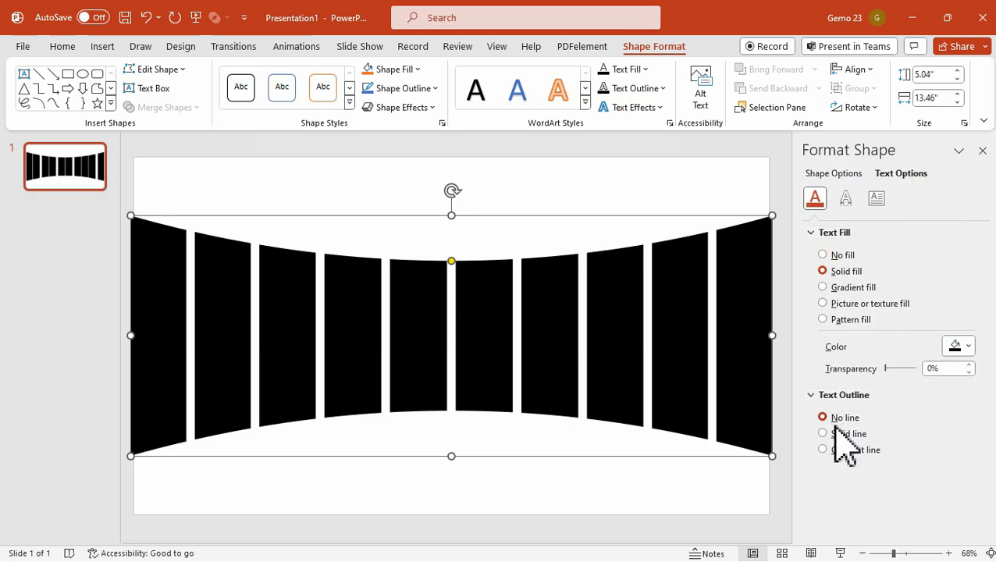
mouse_move(847, 265)
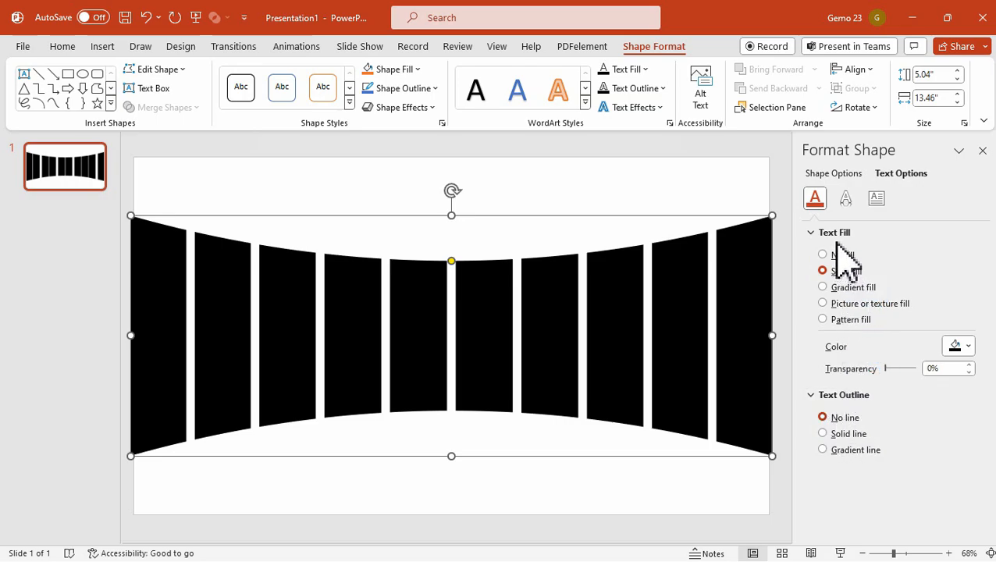
mouse_move(846, 324)
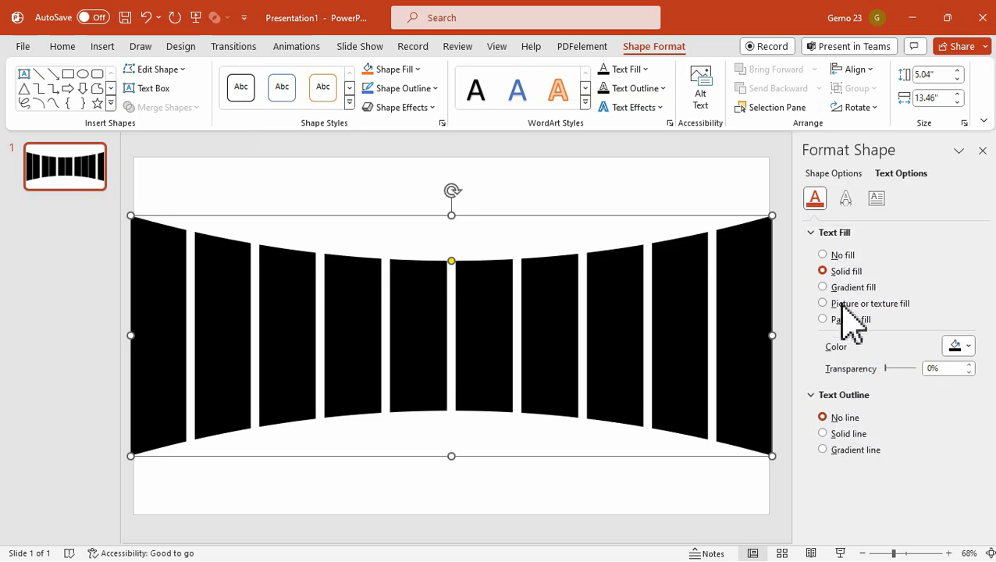
left_click(821, 303)
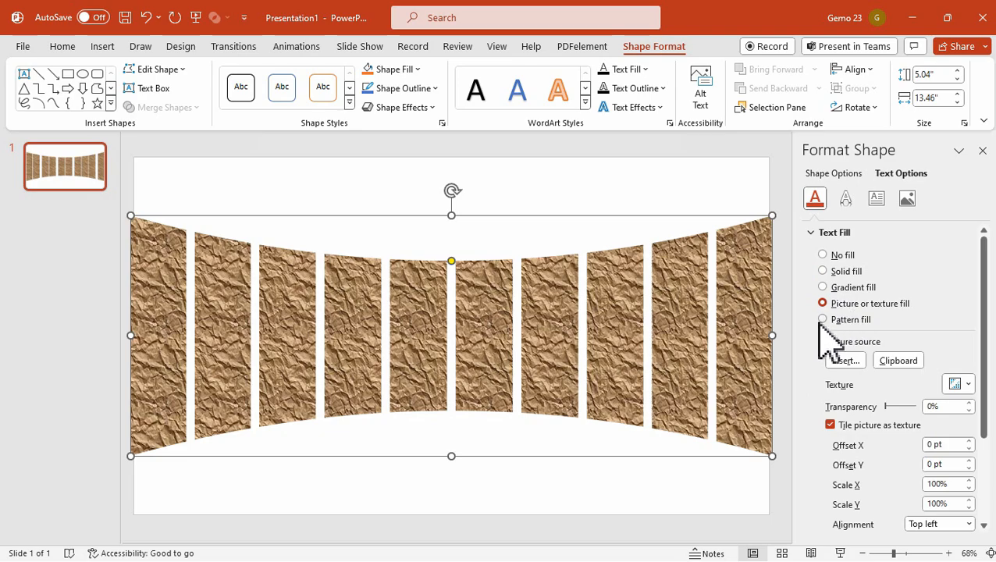
left_click(844, 359)
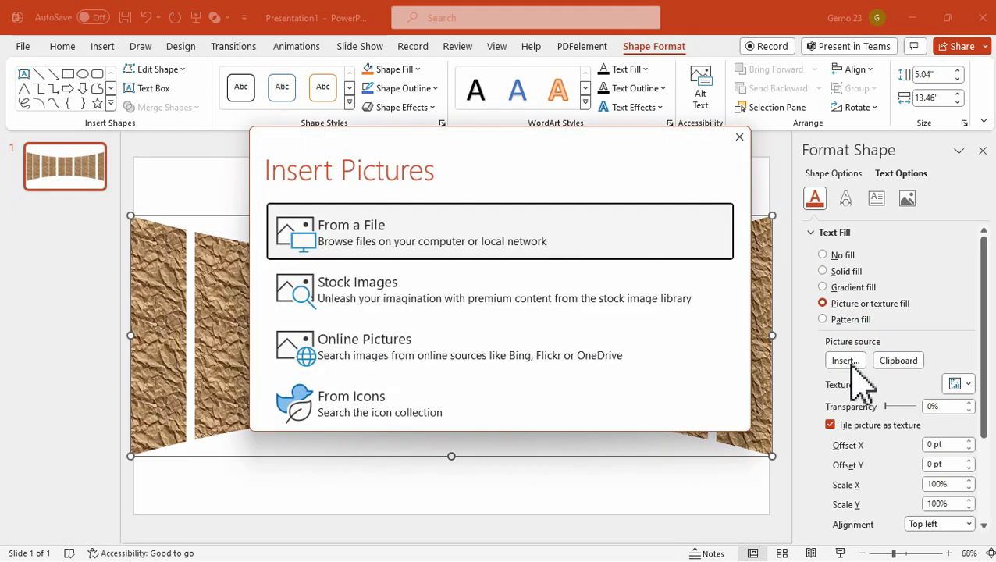
left_click(499, 231)
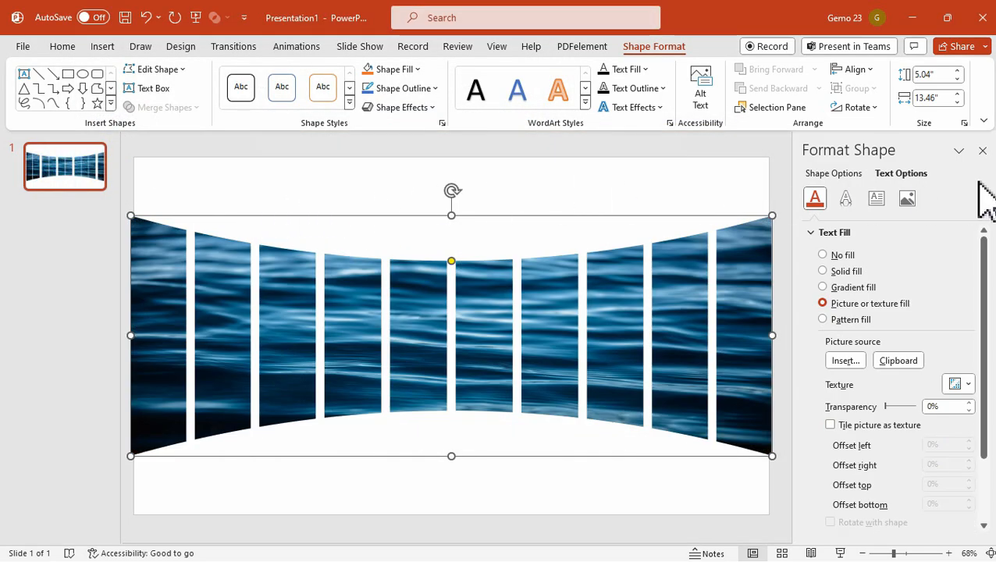
left_click(982, 150)
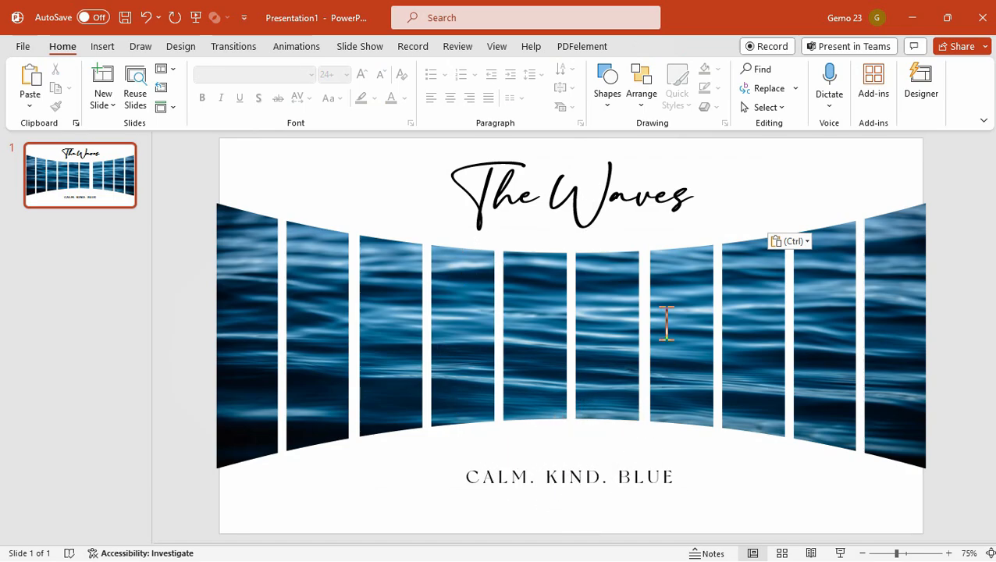
Step: Duplicate slide 1 and give the copy's strips a wave warp rising right
right_click(79, 175)
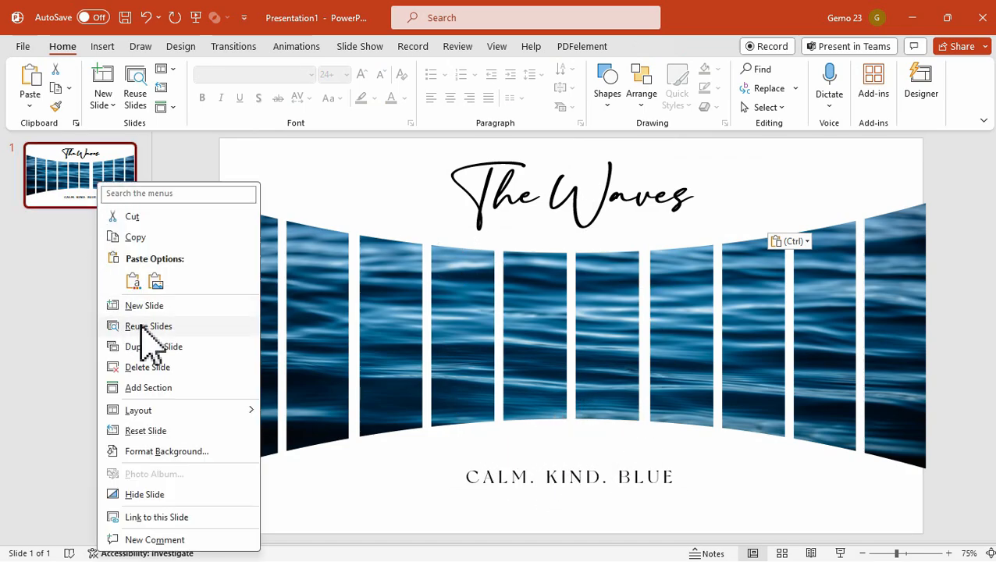
left_click(144, 305)
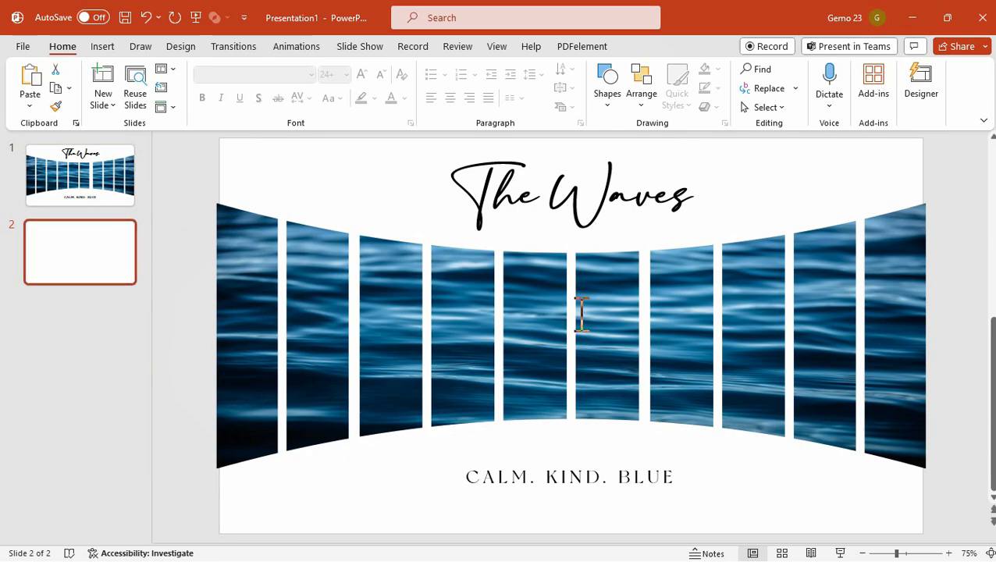
left_click(569, 312)
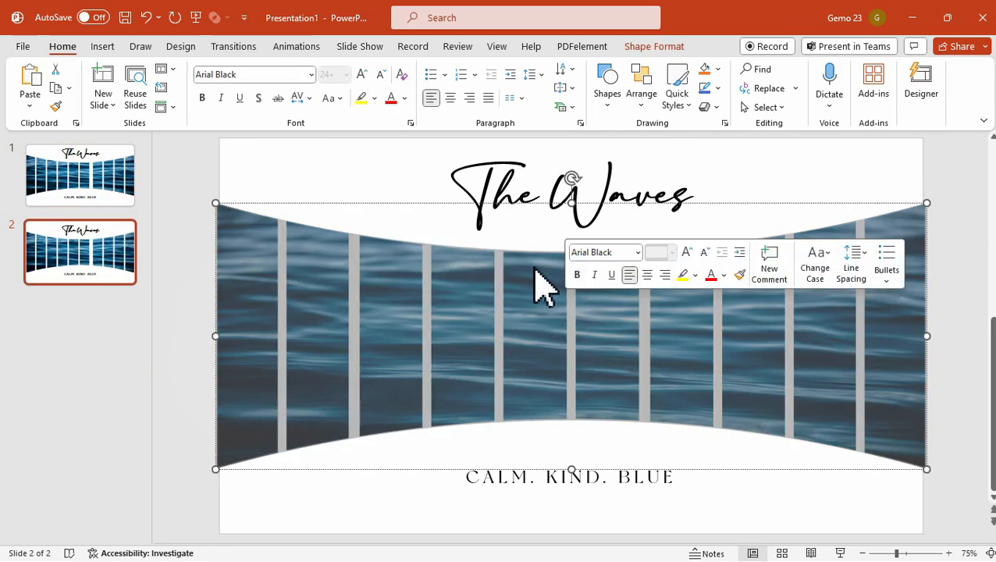
left_click(651, 46)
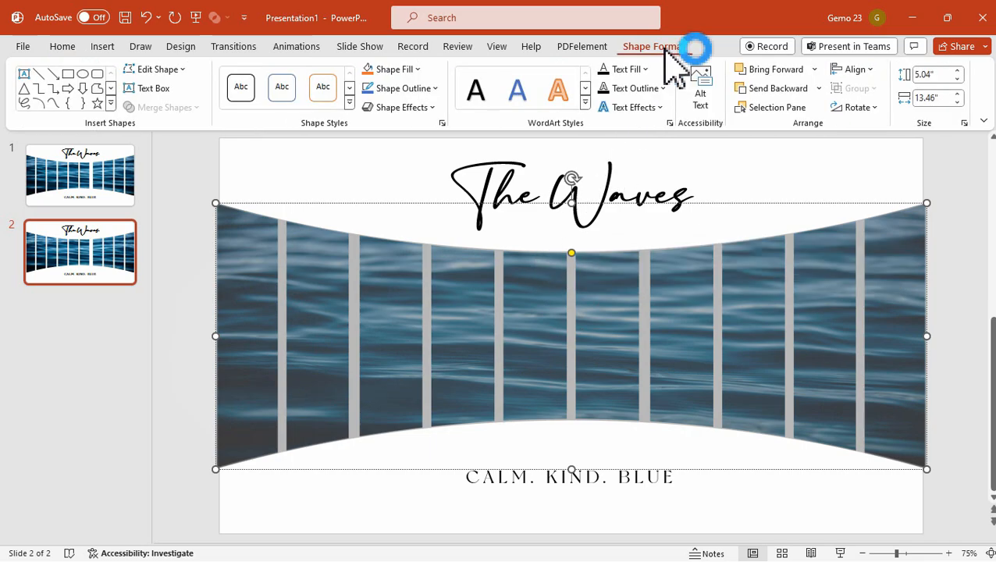
left_click(632, 107)
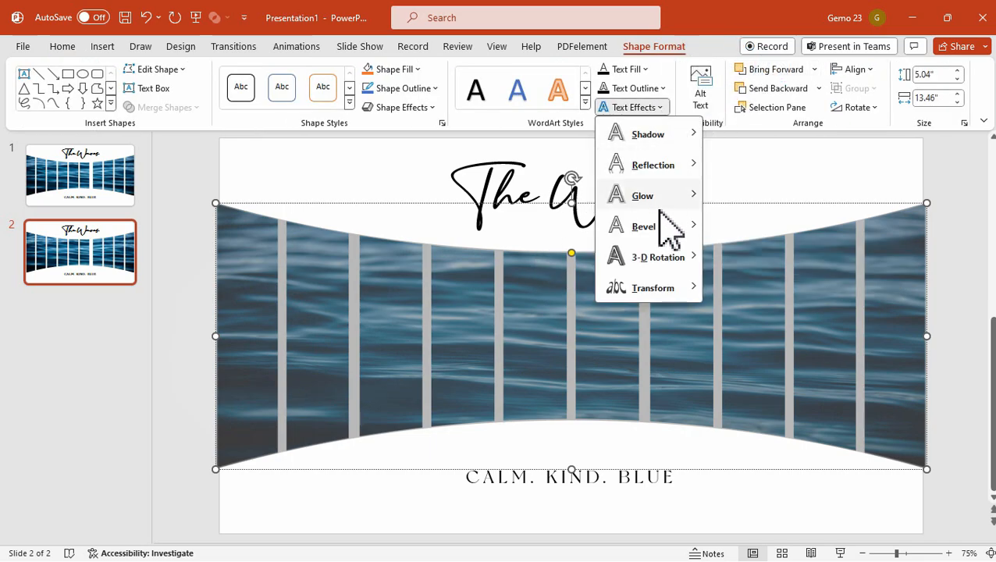
left_click(652, 287)
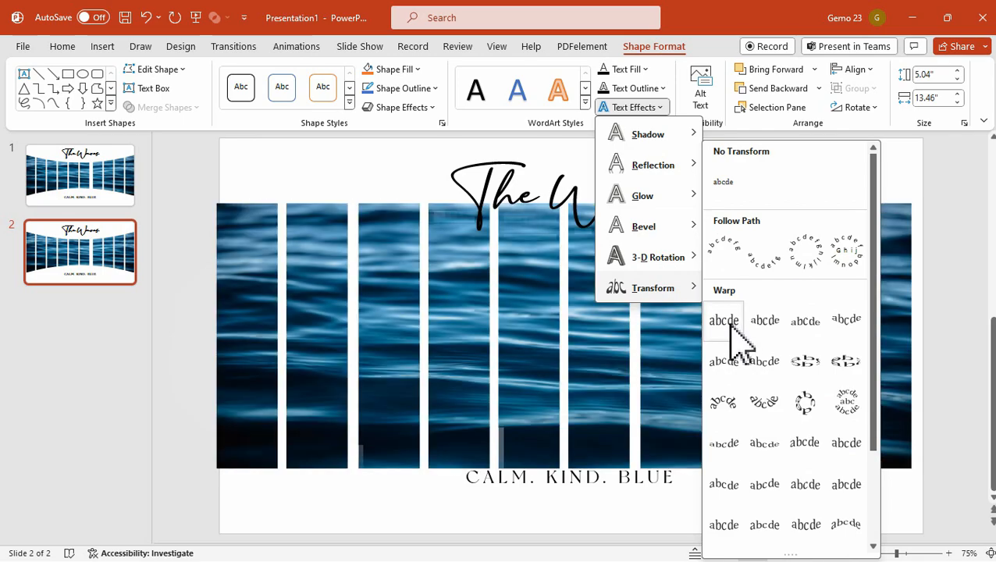
mouse_move(764, 485)
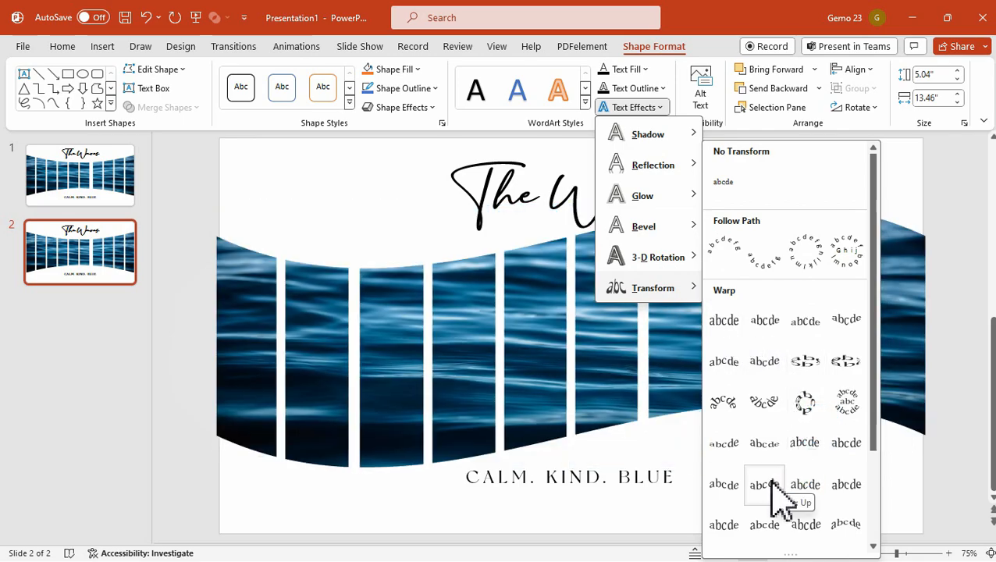
left_click(764, 484)
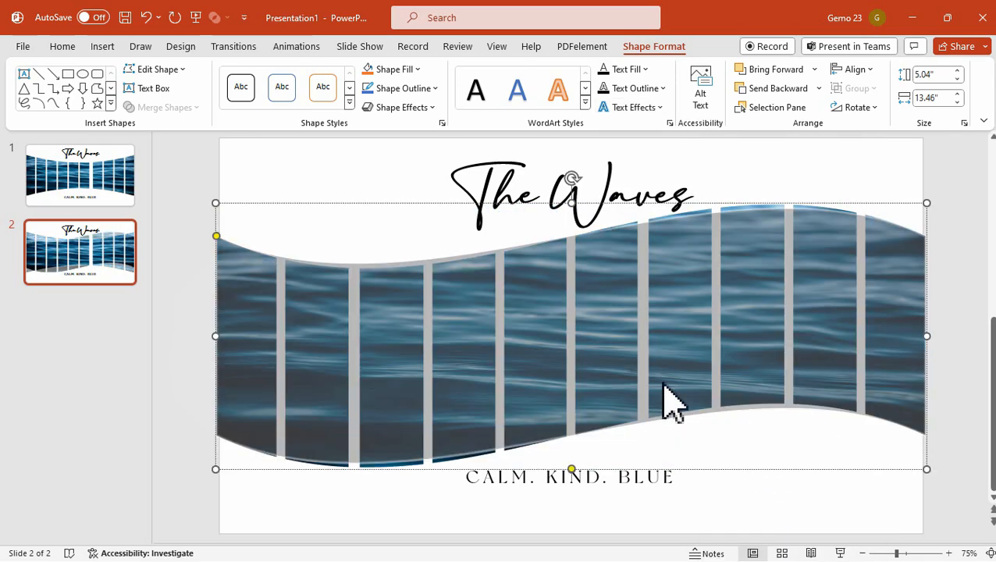
Step: Duplicate slide 2 and warp the new slide's strips into a wave dipping right
right_click(79, 251)
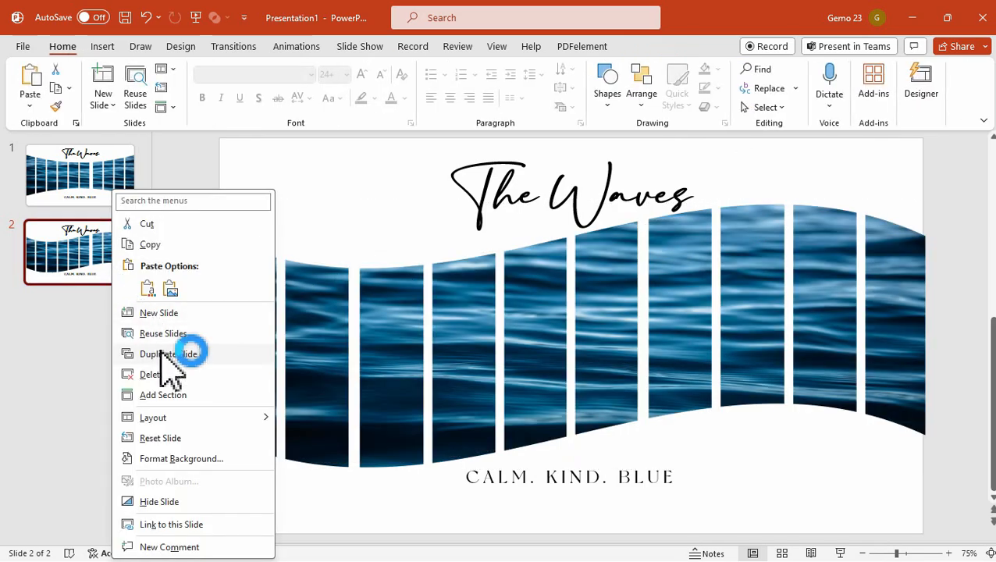
left_click(168, 353)
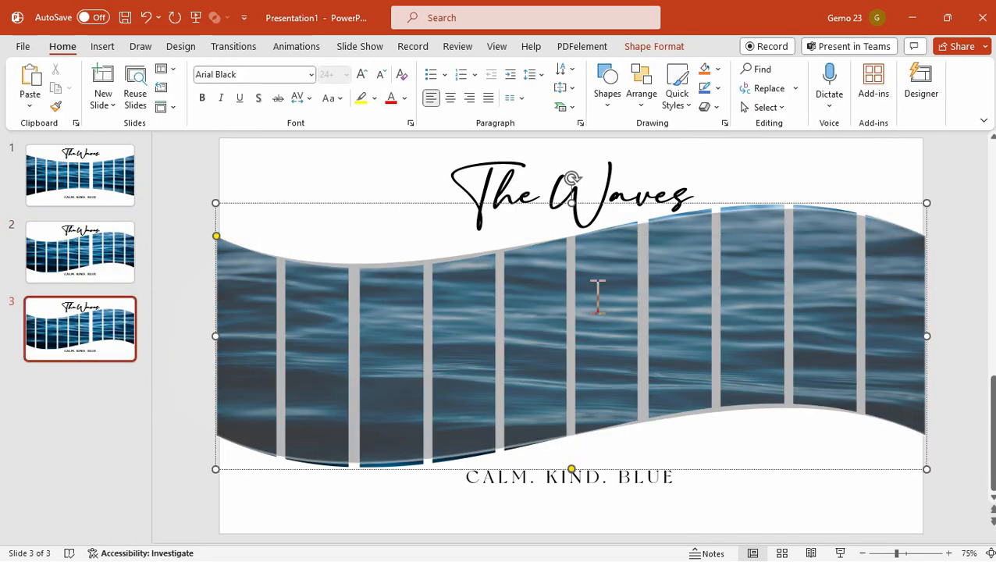
left_click(653, 46)
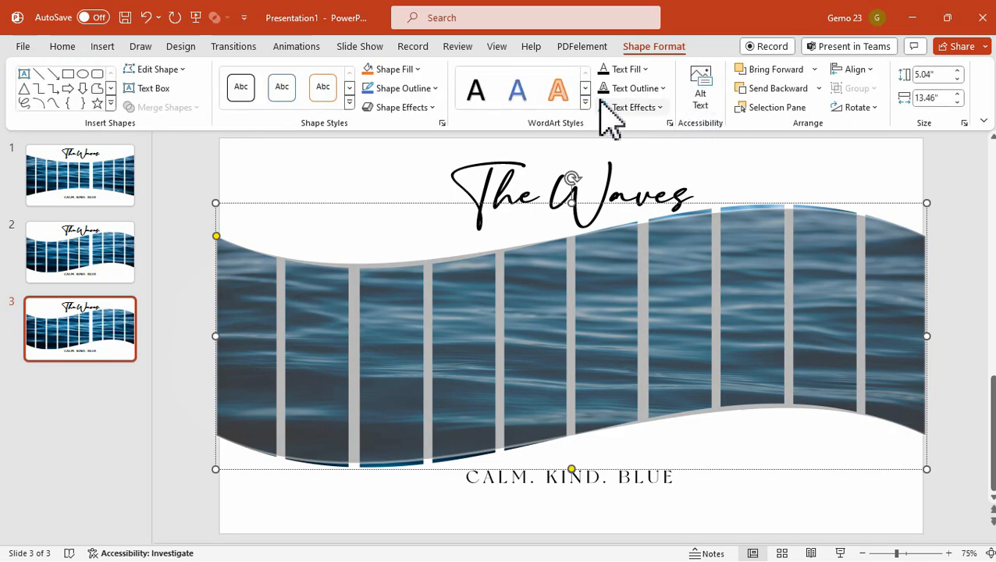
left_click(632, 107)
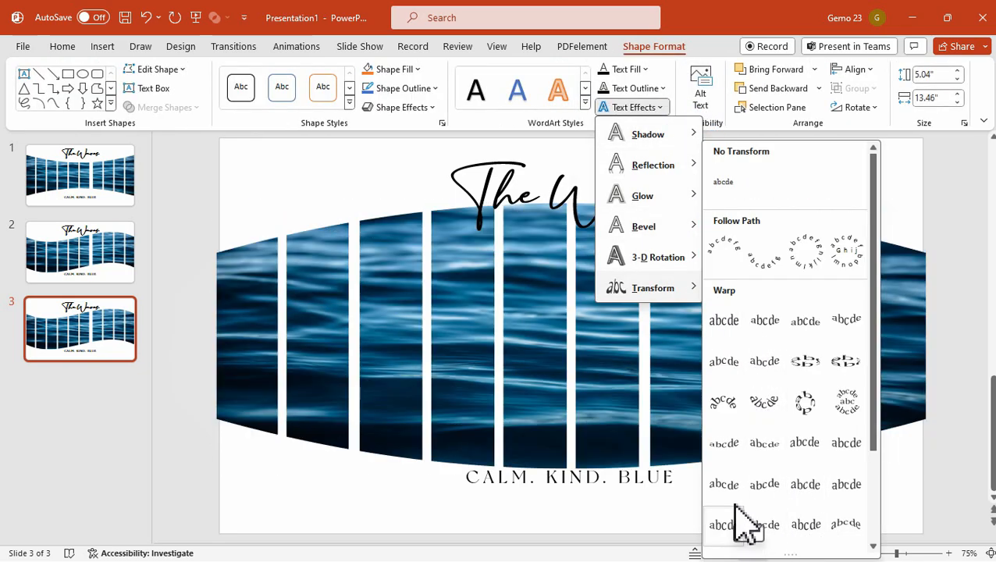
left_click(772, 484)
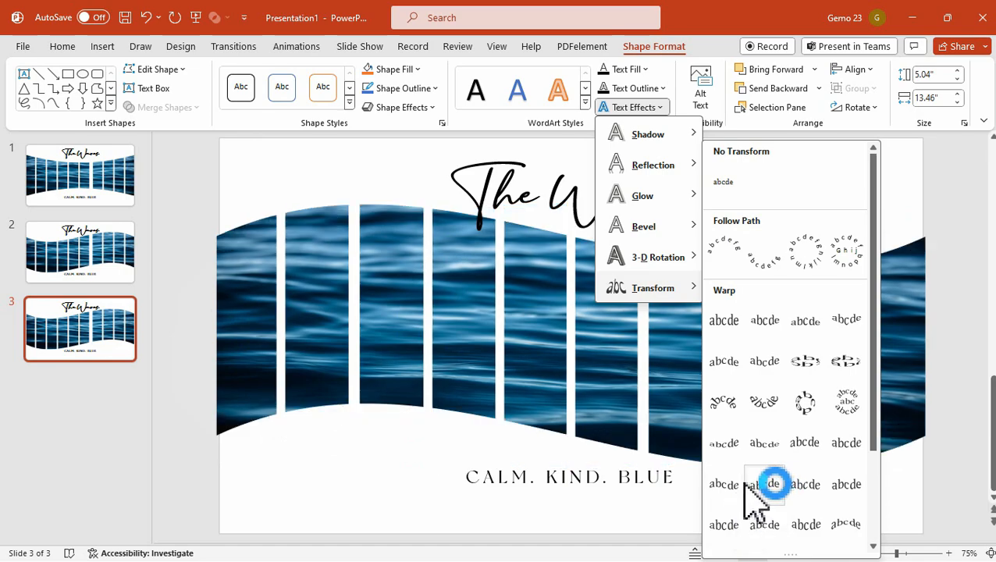
left_click(772, 484)
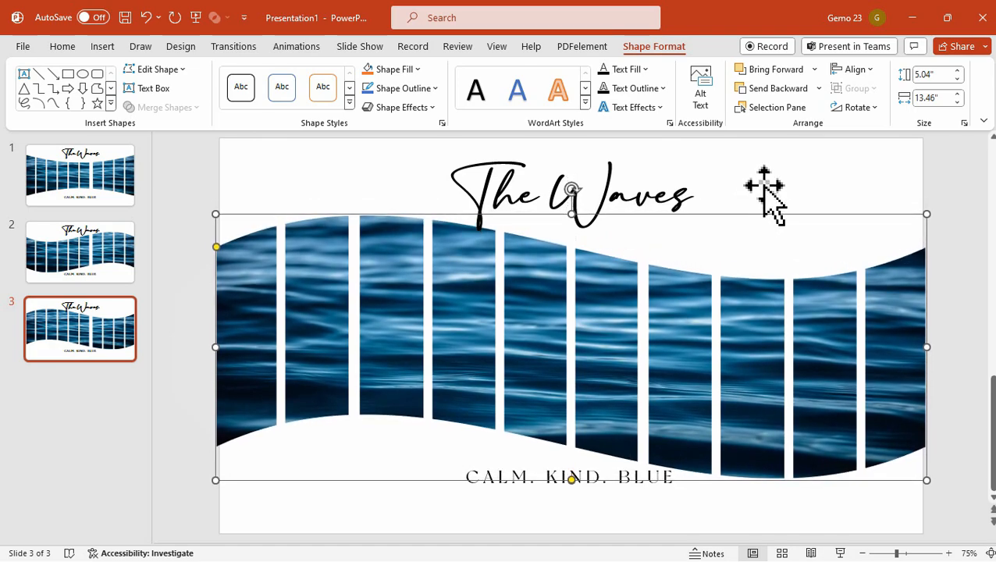
Step: Apply the Chevron Up warp to slide 3's strips, then view slide 2
left_click(812, 202)
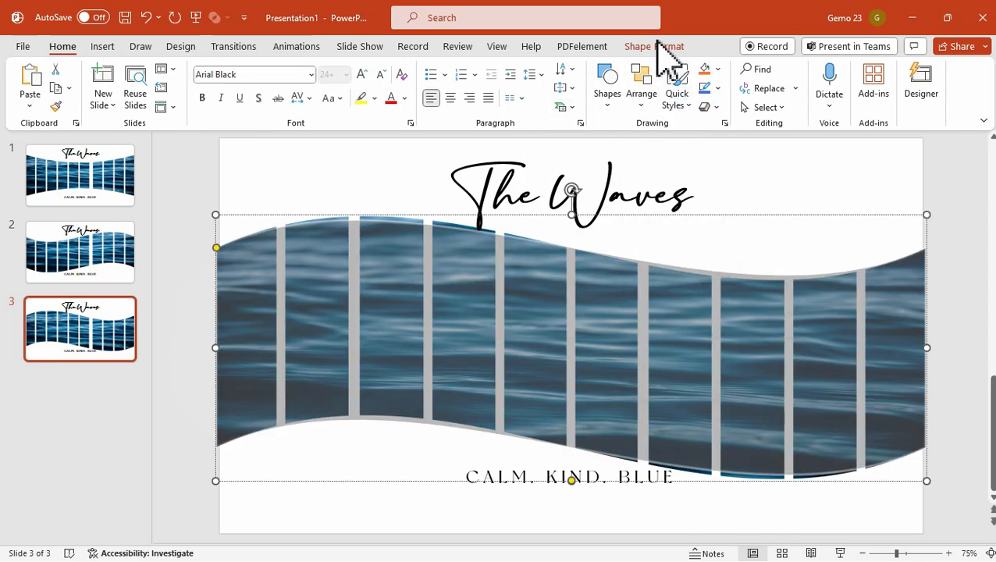
left_click(639, 287)
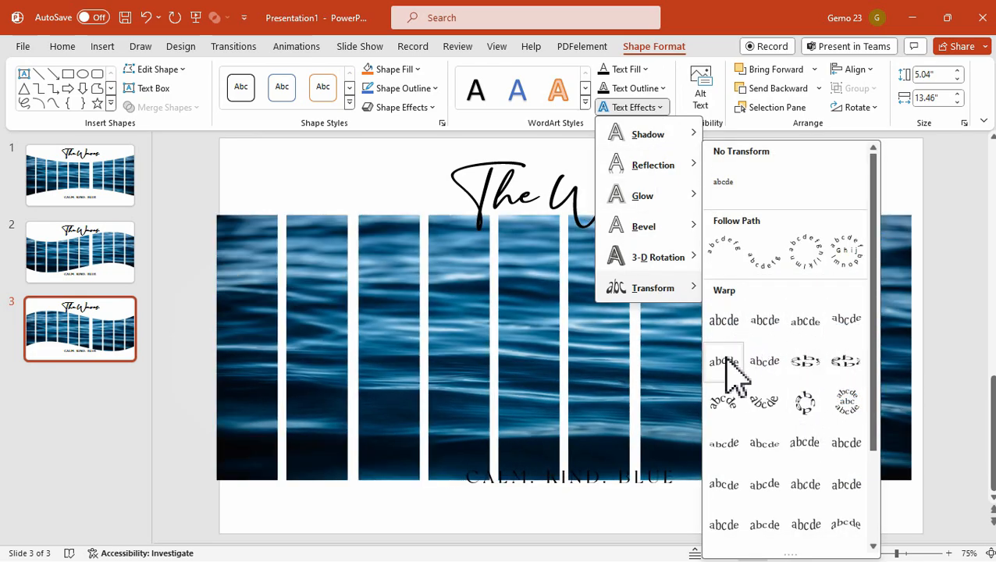
left_click(721, 361)
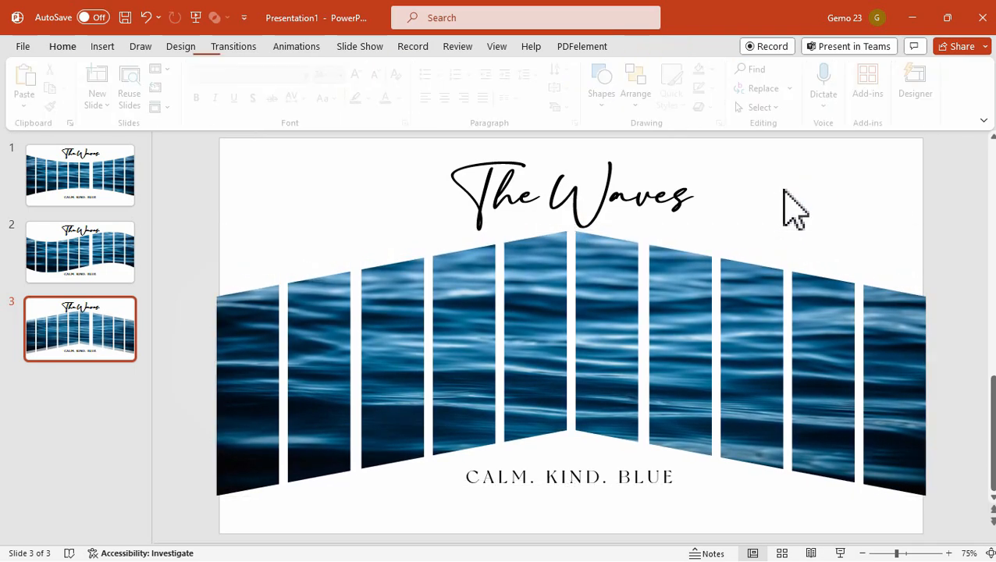
left_click(80, 251)
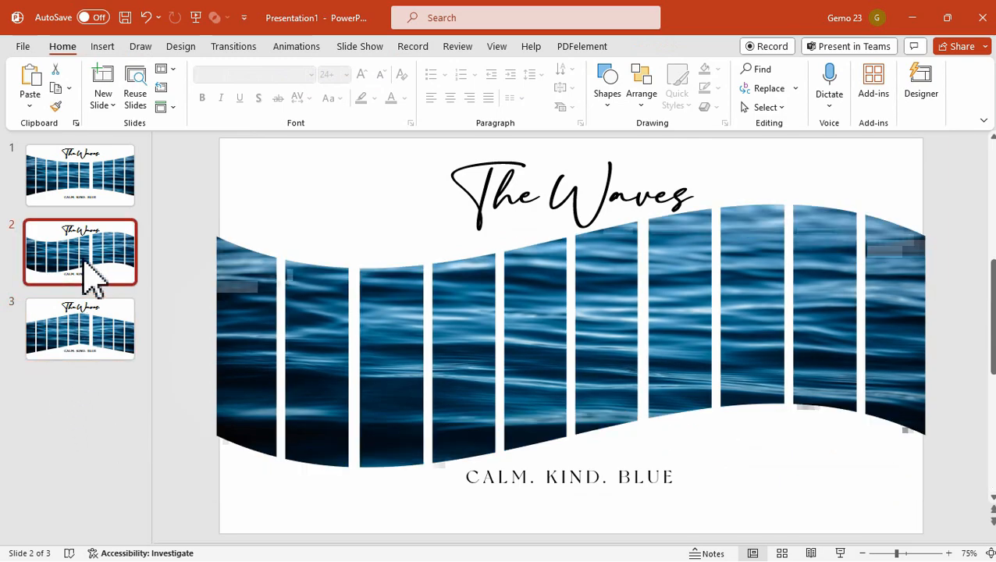